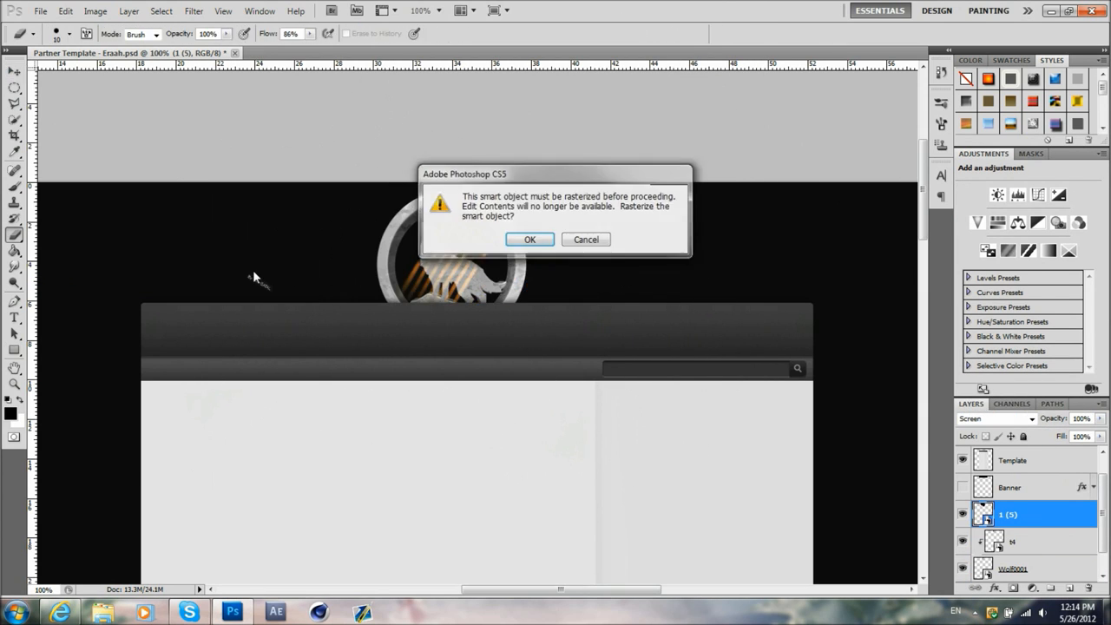
Step: Rasterize the wolf logo smart object and place a glow image file into the document
{"action": "left_click", "coordinate": [529, 238]}
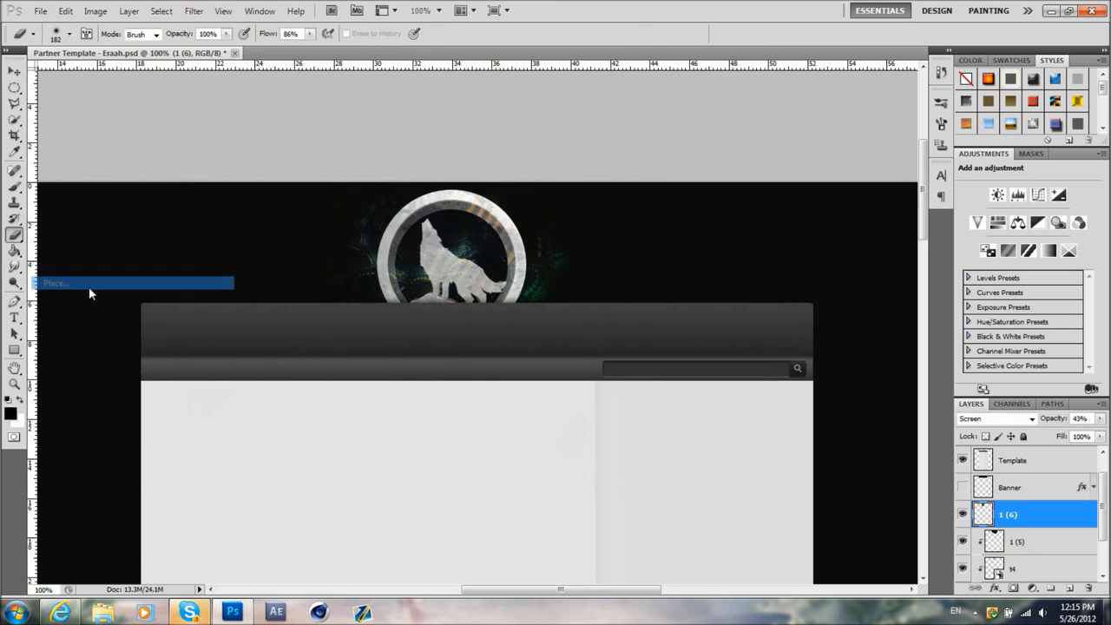
{"action": "left_click", "coordinate": [39, 10]}
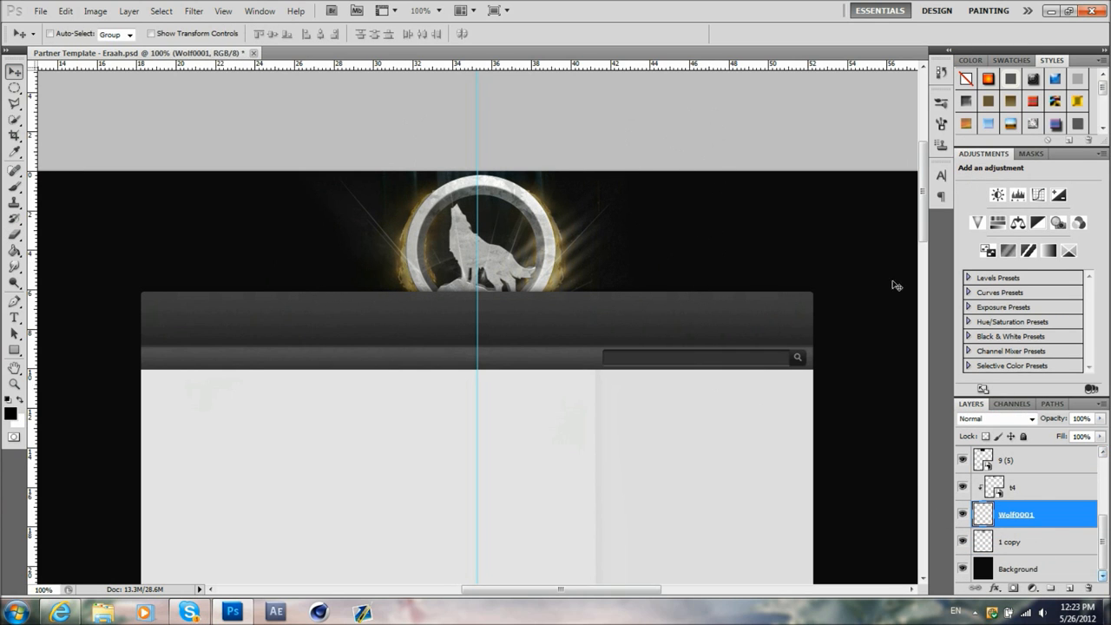
Step: Change glow layer options through the Layers panel context menu to whiten the glow
{"action": "right_click", "coordinate": [1015, 514]}
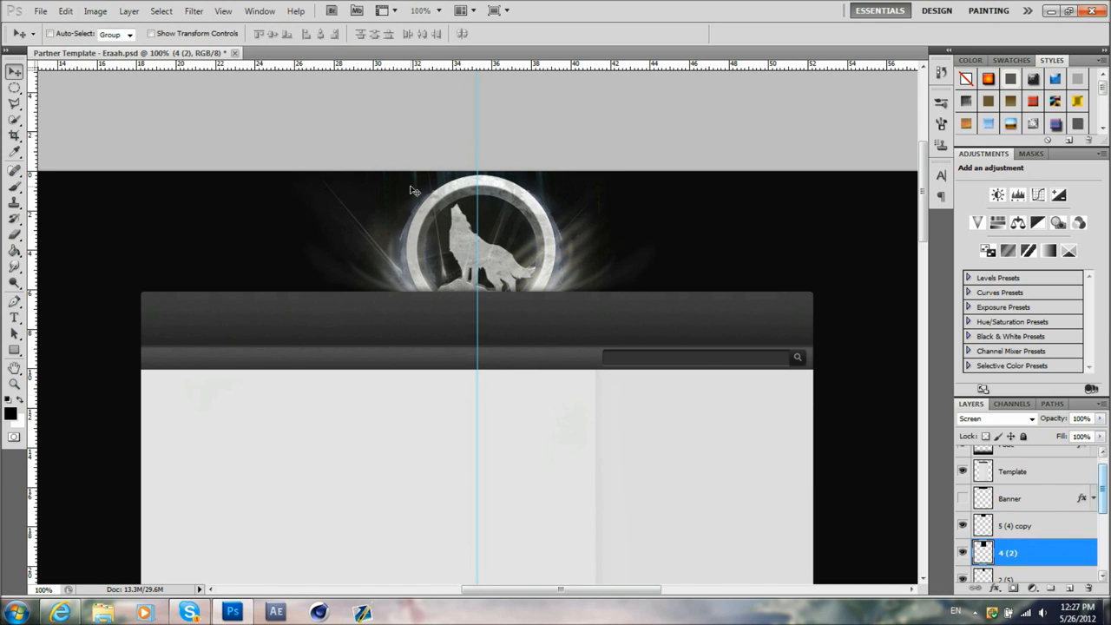
{"action": "left_click", "coordinate": [1033, 525]}
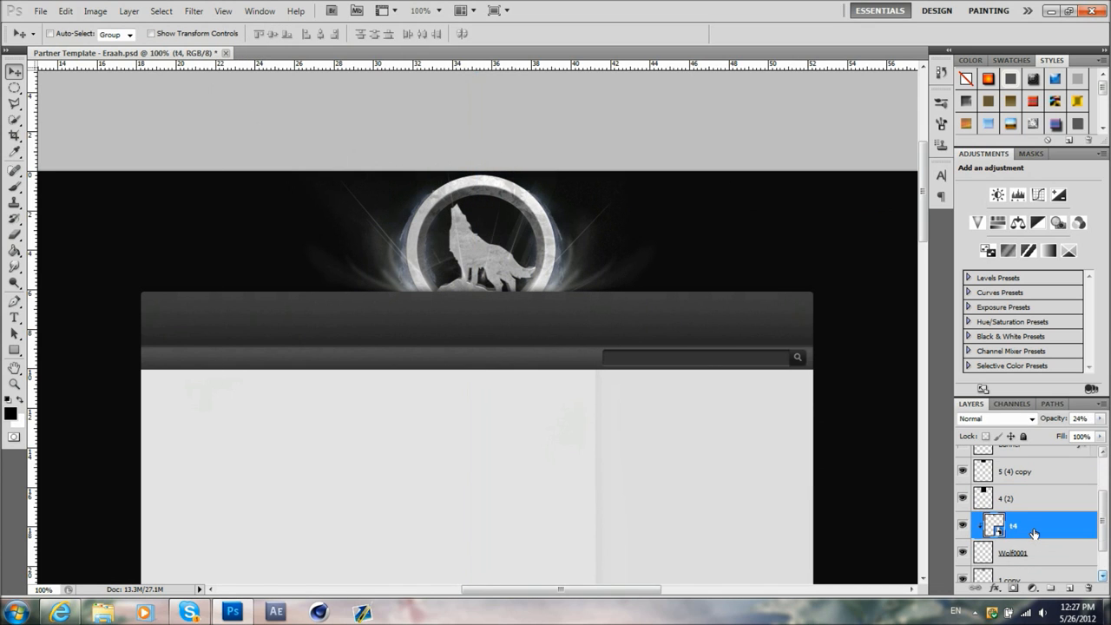
{"action": "left_click", "coordinate": [1024, 498]}
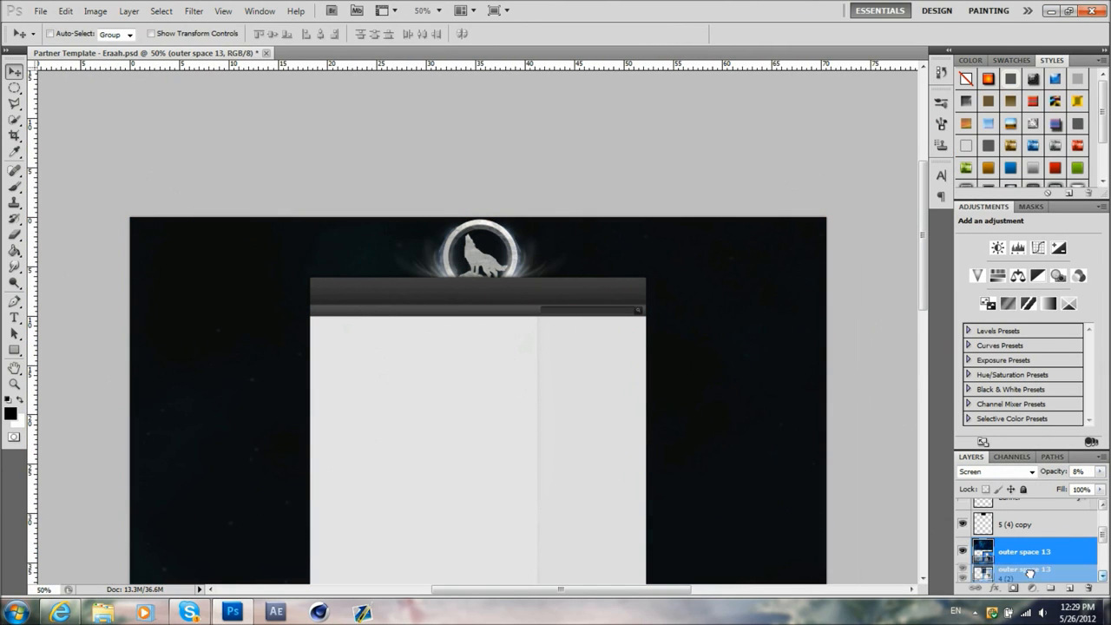
Step: Bring up Hue/Saturation from the Image menu on the glow layer (Hue -180, Saturation -75)
{"action": "left_click", "coordinate": [438, 11]}
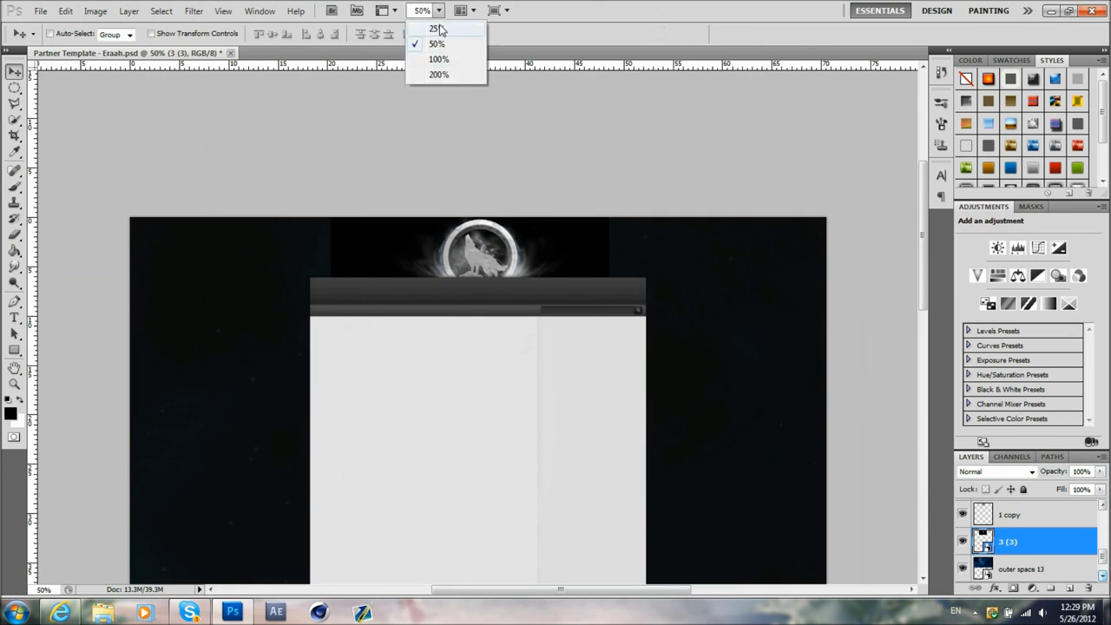
{"action": "left_click", "coordinate": [439, 58]}
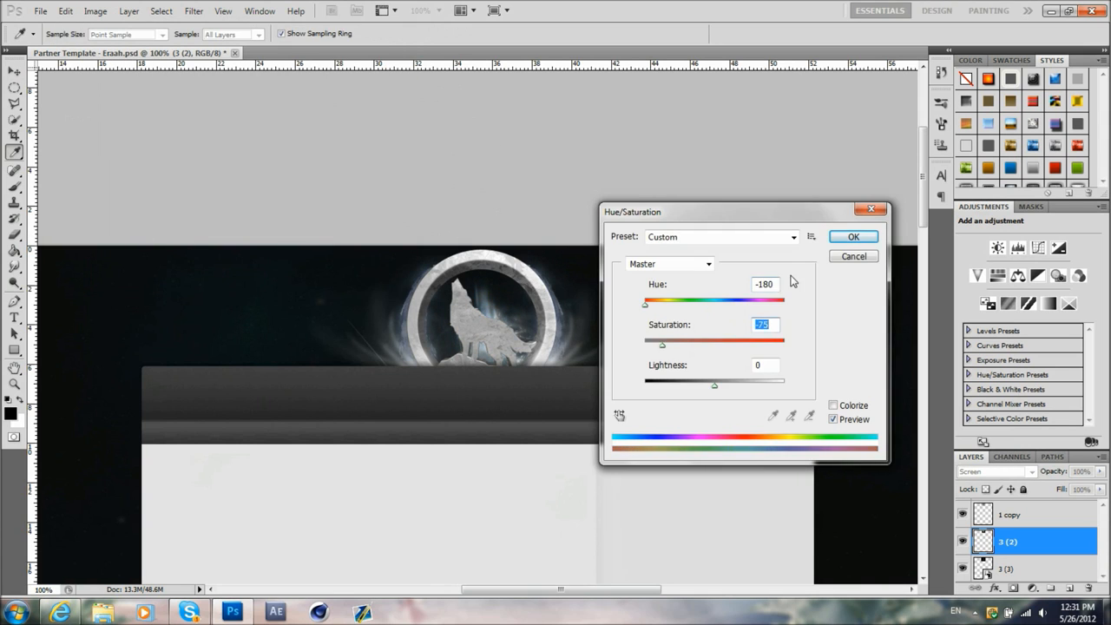
Step: Apply Hue -180 and Saturation -35 to two glow layers for a stronger blue
{"action": "left_click", "coordinate": [852, 236]}
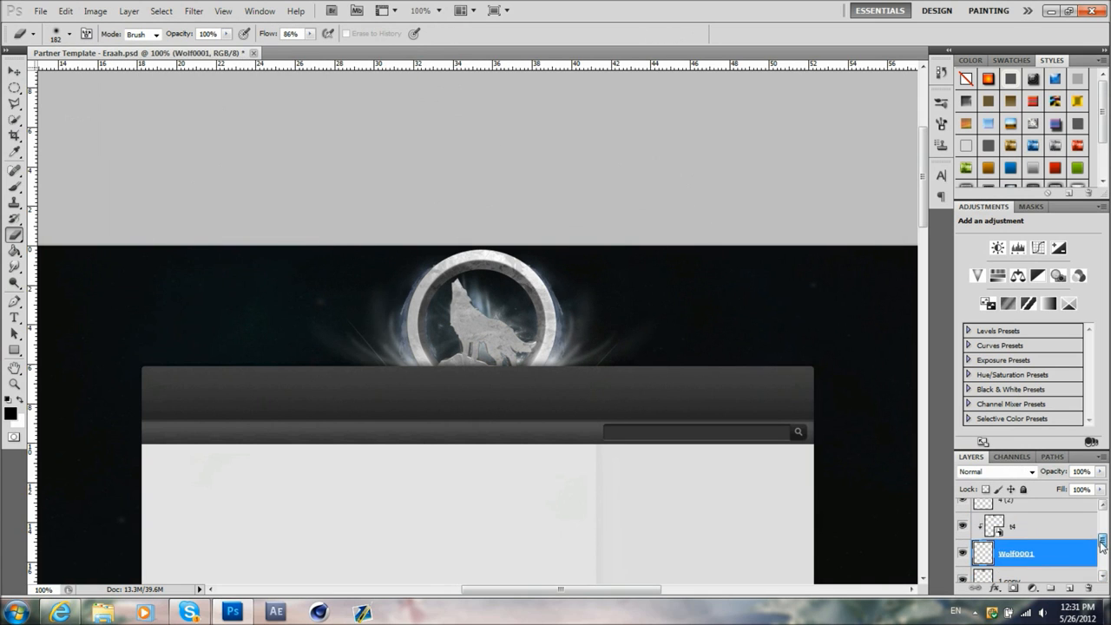
{"action": "left_click", "coordinate": [1016, 526]}
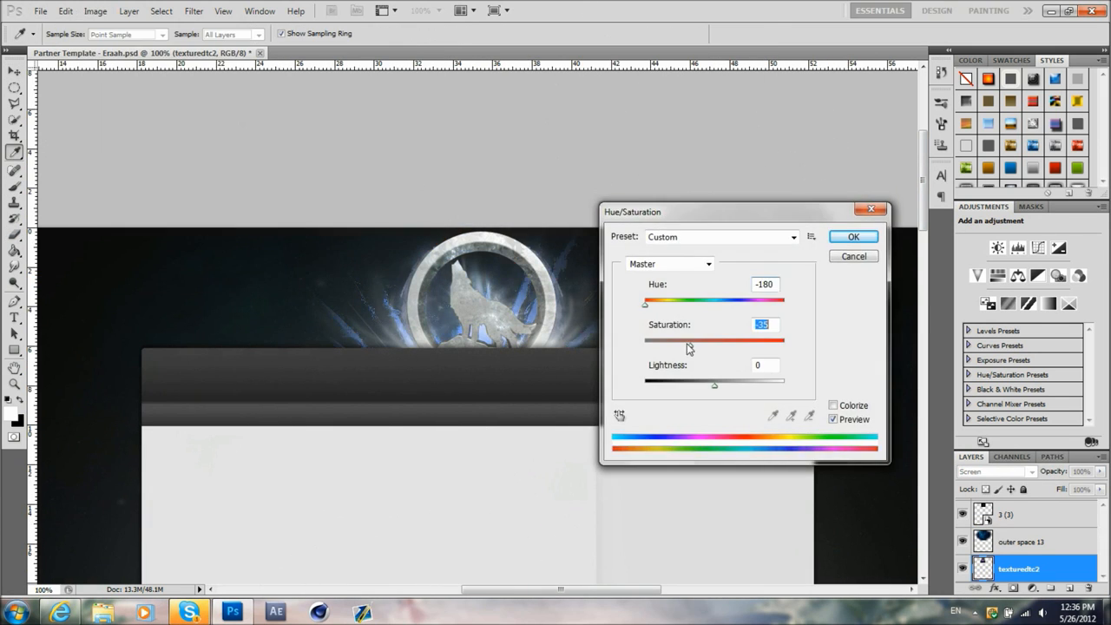
{"action": "left_click", "coordinate": [853, 236]}
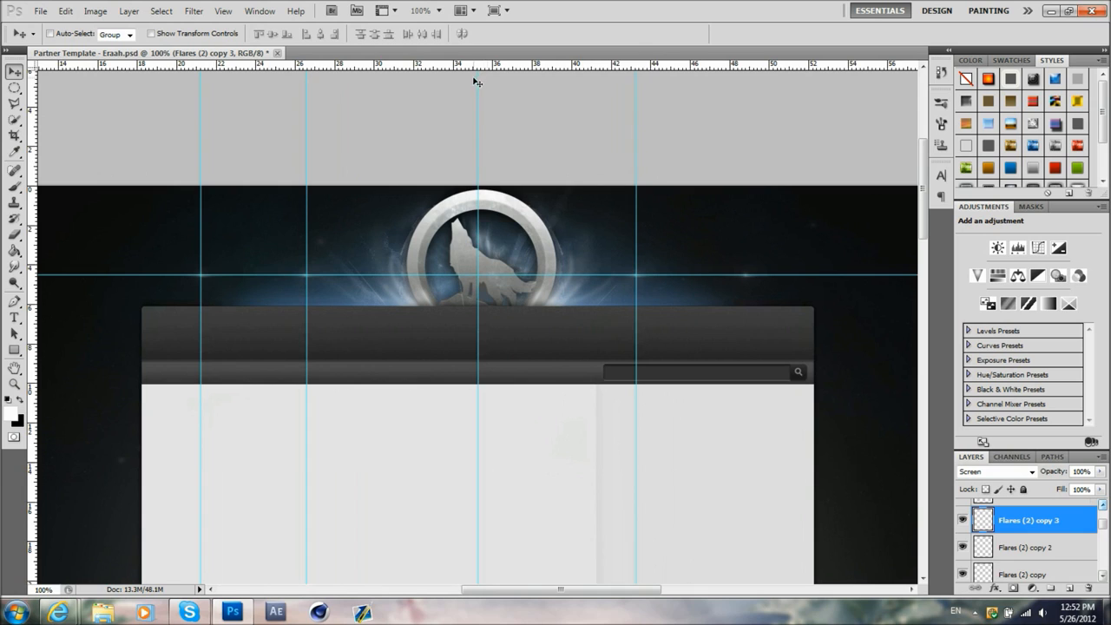
Step: Clear the guides and begin an empty type layer left of the wolf ring
{"action": "left_click", "coordinate": [1025, 569]}
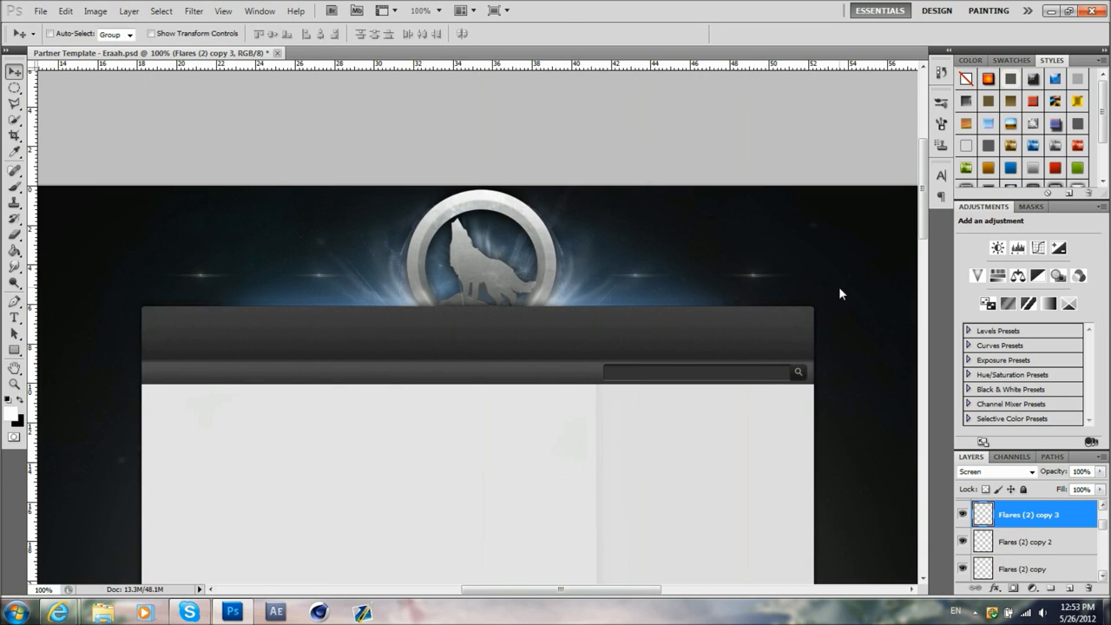
{"action": "left_click", "coordinate": [15, 317]}
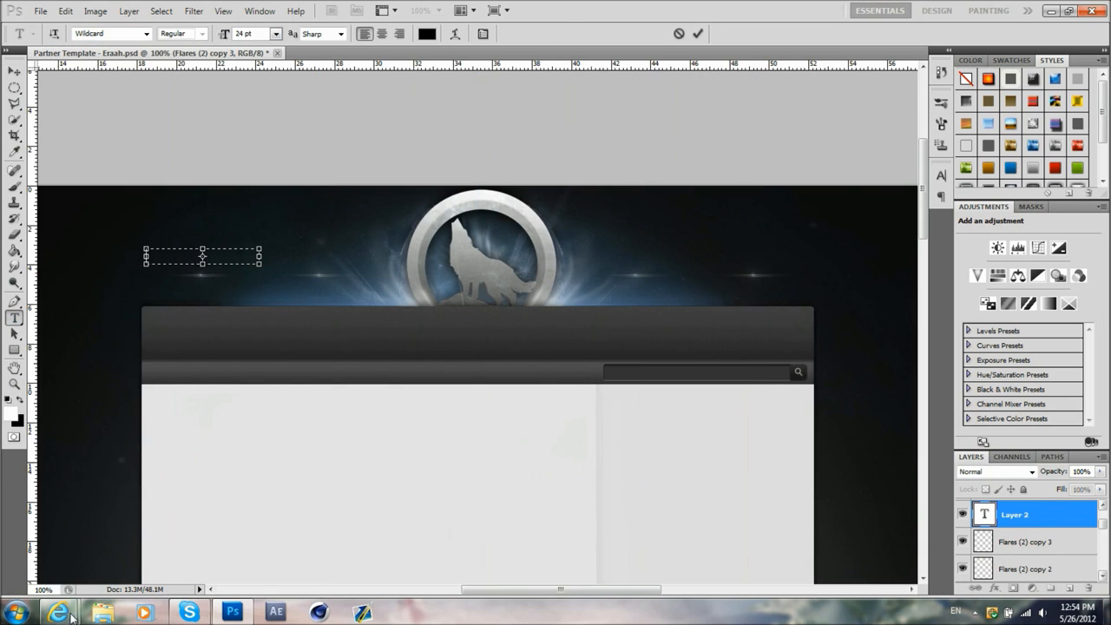